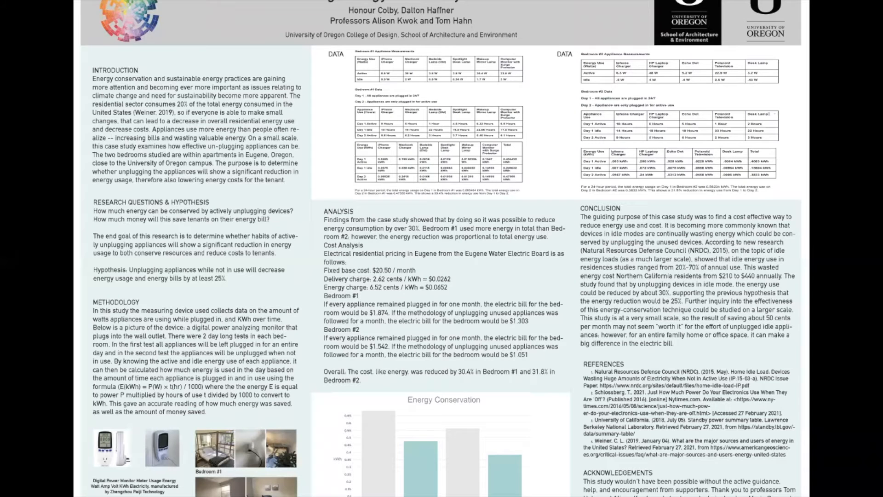
pyautogui.moveTo(619, 291)
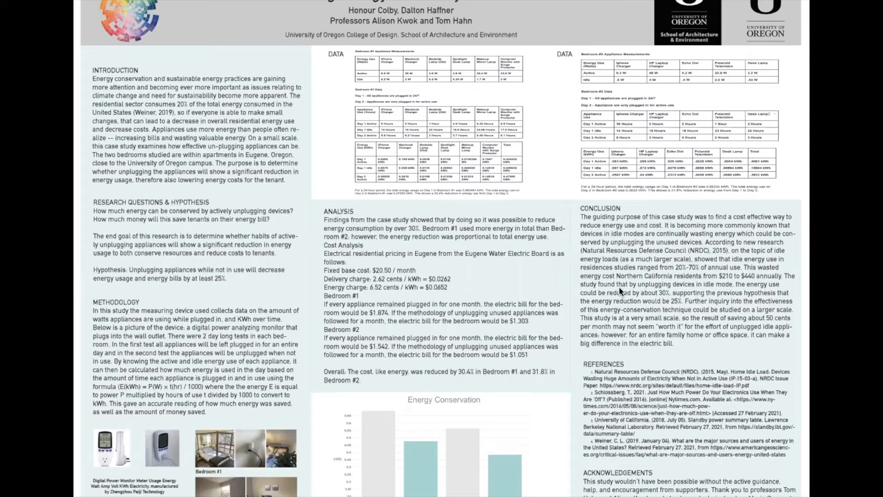